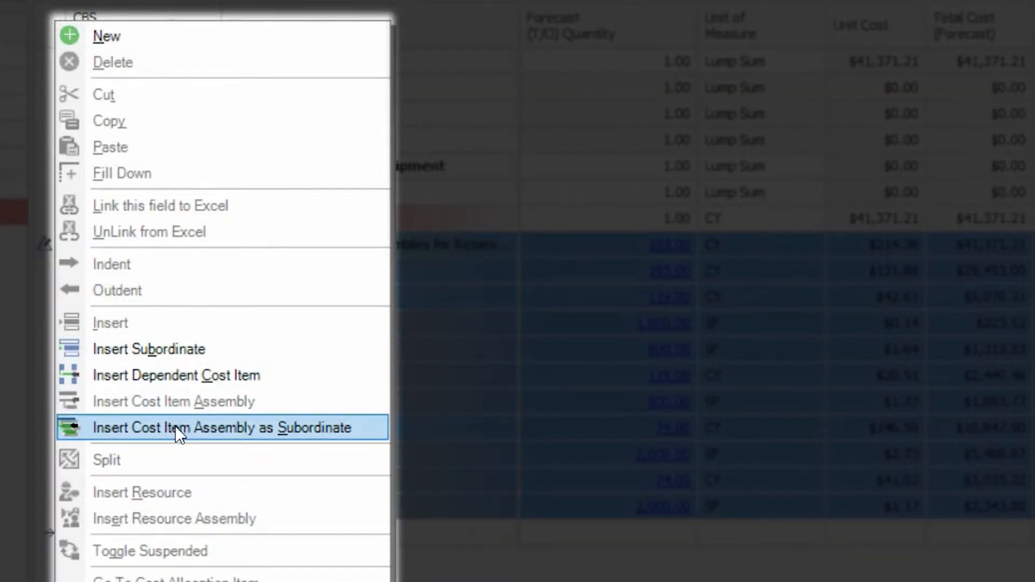
Insert a cost item assembly as a subordinate item with pipe material MPR36 (36 Inch RCP).
{"action": "left_click", "coordinate": [222, 427]}
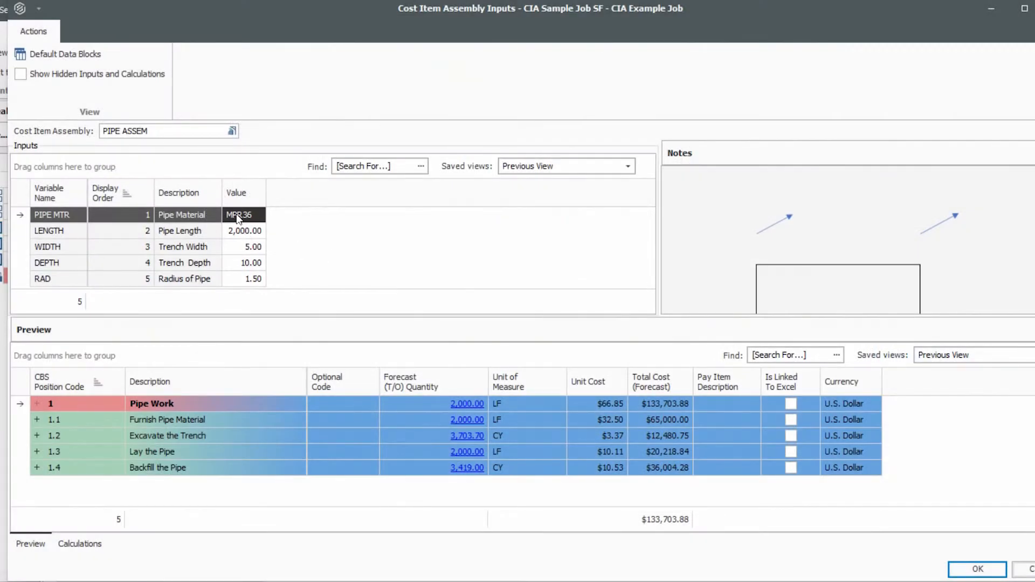
{"action": "left_click", "coordinate": [241, 214]}
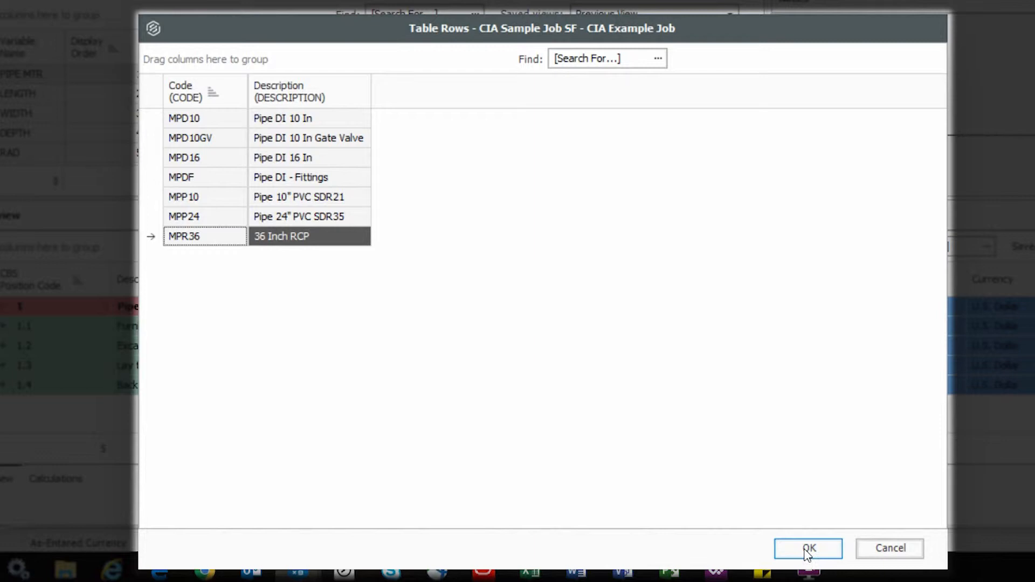
{"action": "left_click", "coordinate": [807, 548]}
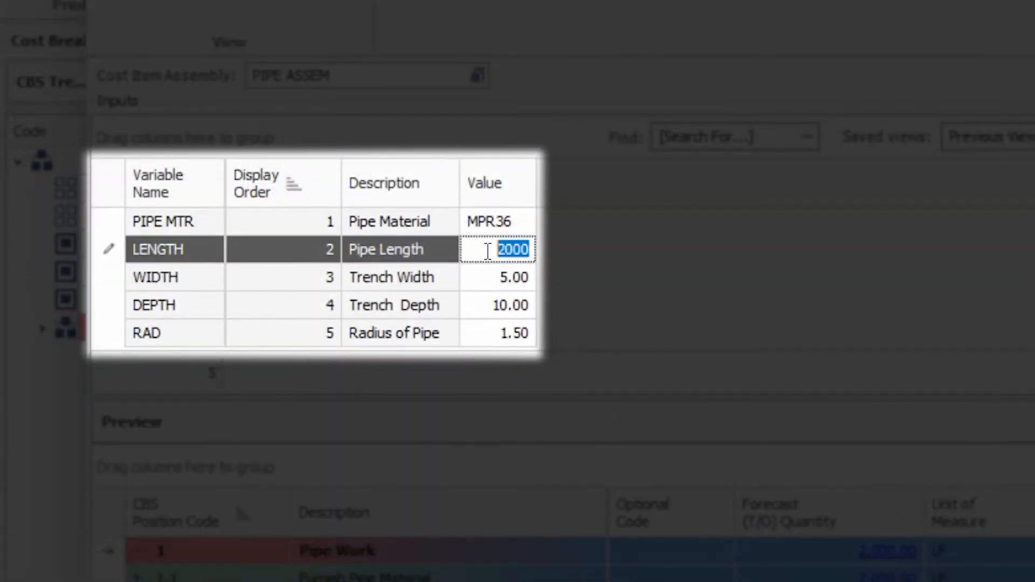
Set the pipe length to 1,500 and insert the Pipe Work assembly into the CBS register.
{"action": "type", "text": "1500"}
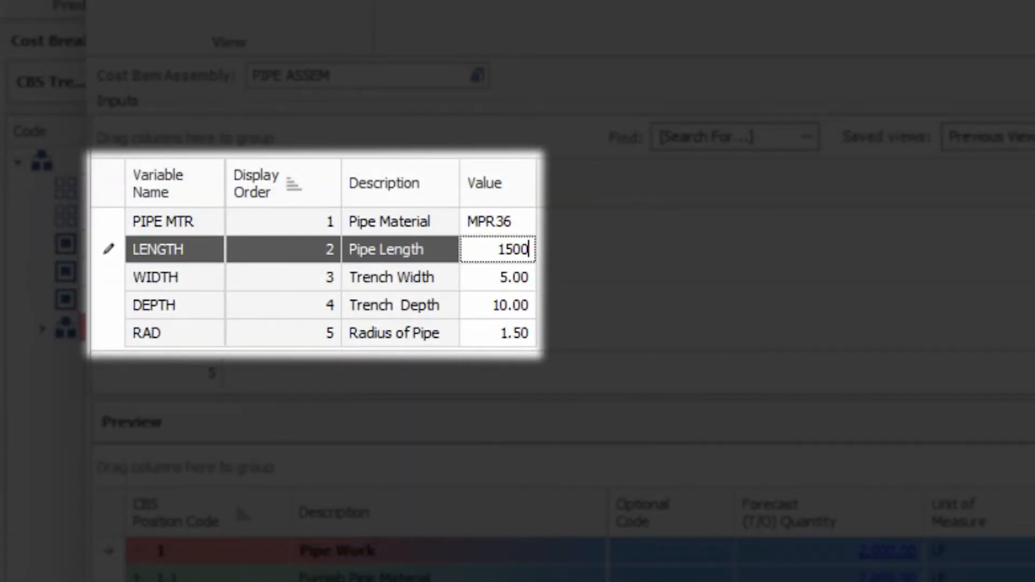
{"action": "left_click", "coordinate": [498, 277]}
{"action": "type", "text": "8"}
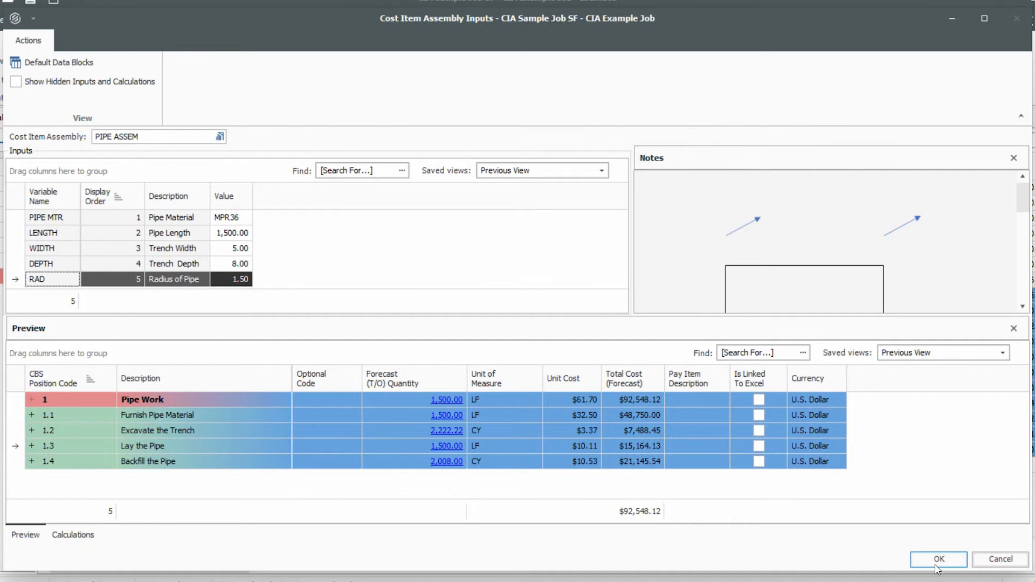
{"action": "left_click", "coordinate": [936, 559]}
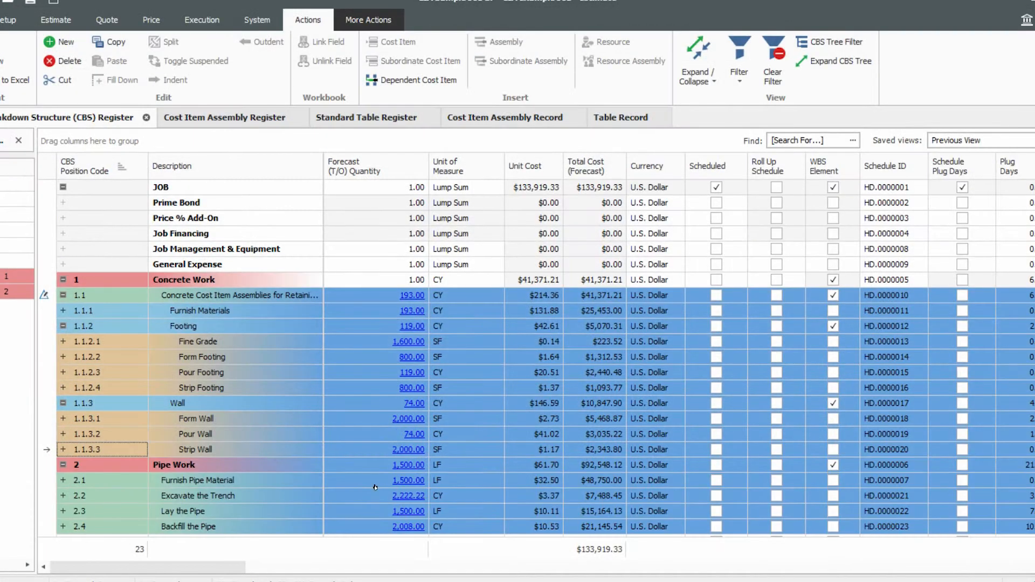